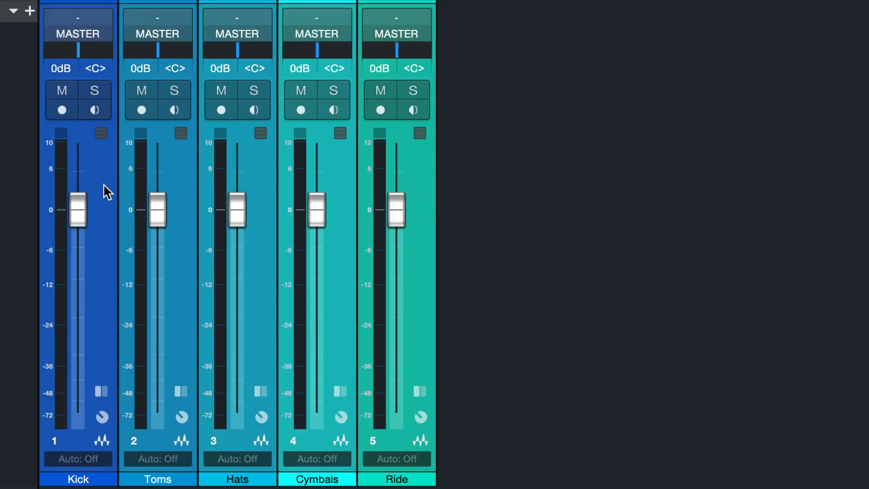
Add a bus for the selected Kick, Toms, Hats, Cymbals and Ride channels, then start renaming it DRUMS
right_click(107, 193)
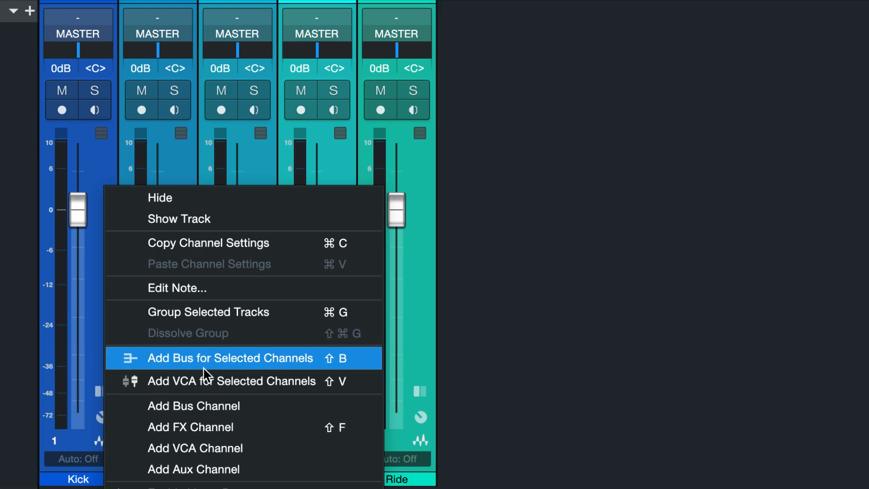
left_click(229, 358)
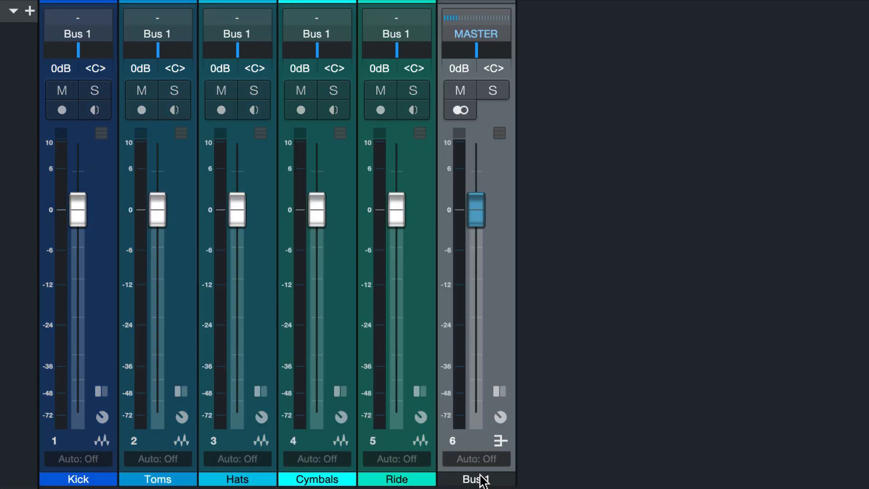
double_click(476, 478)
type("DRUMS")
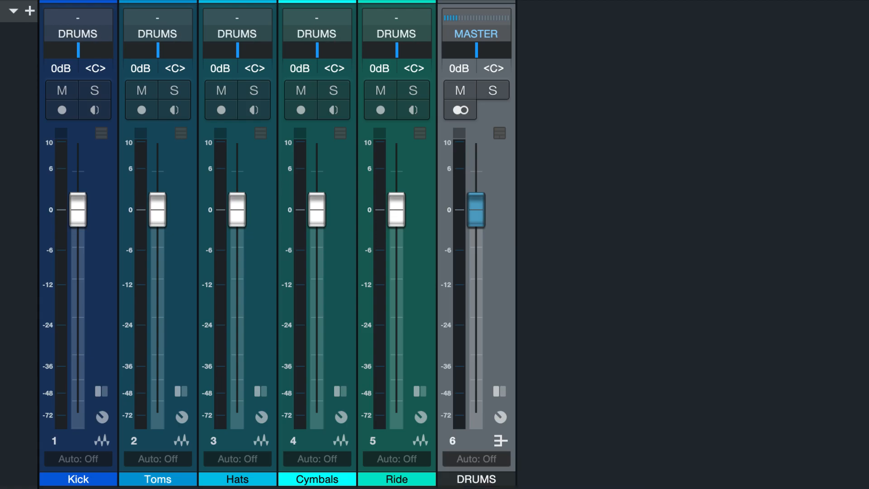
mouse_move(647, 394)
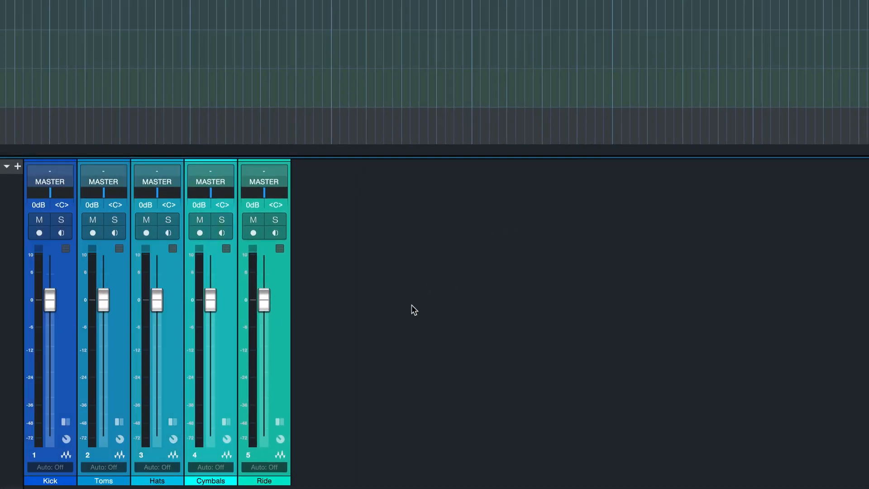
mouse_move(444, 302)
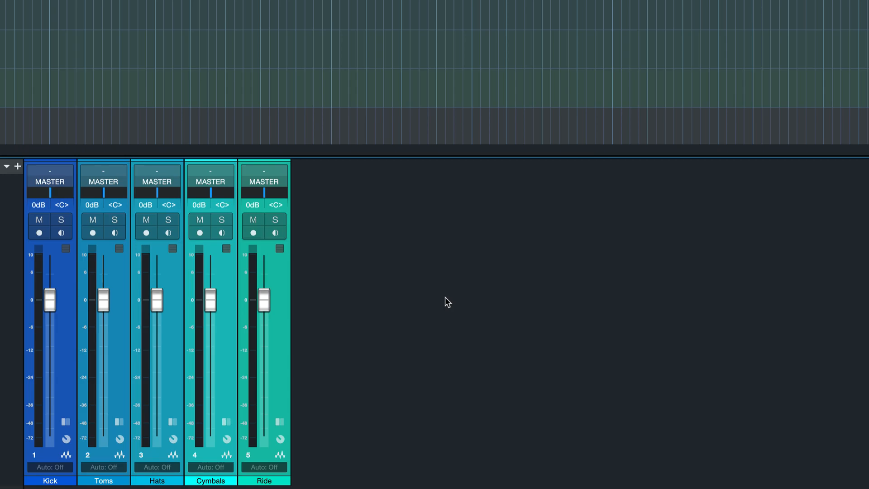